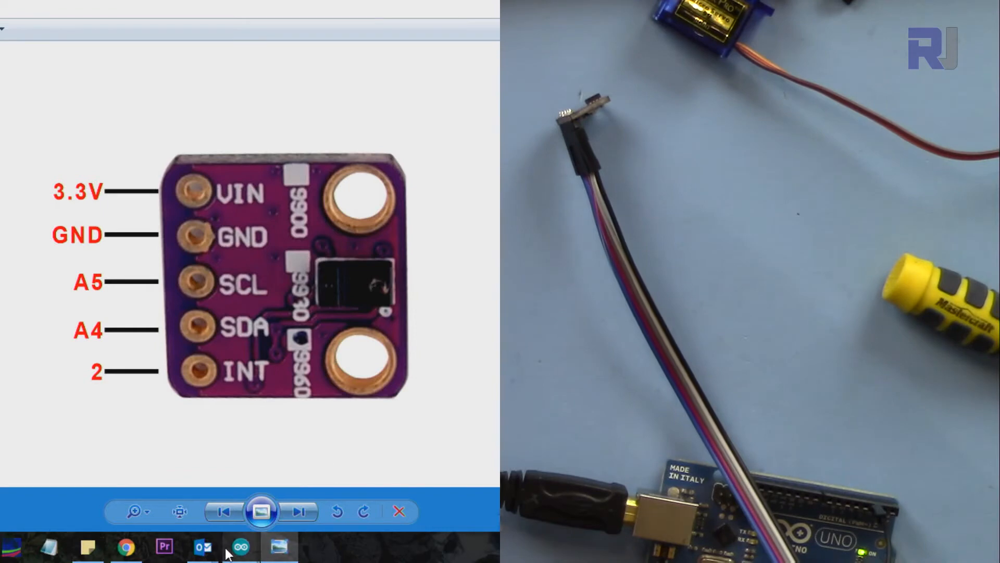
Bring the GestureTest sketch forward and scroll down to its handleGesture() code
{"action": "left_click", "coordinate": [240, 547]}
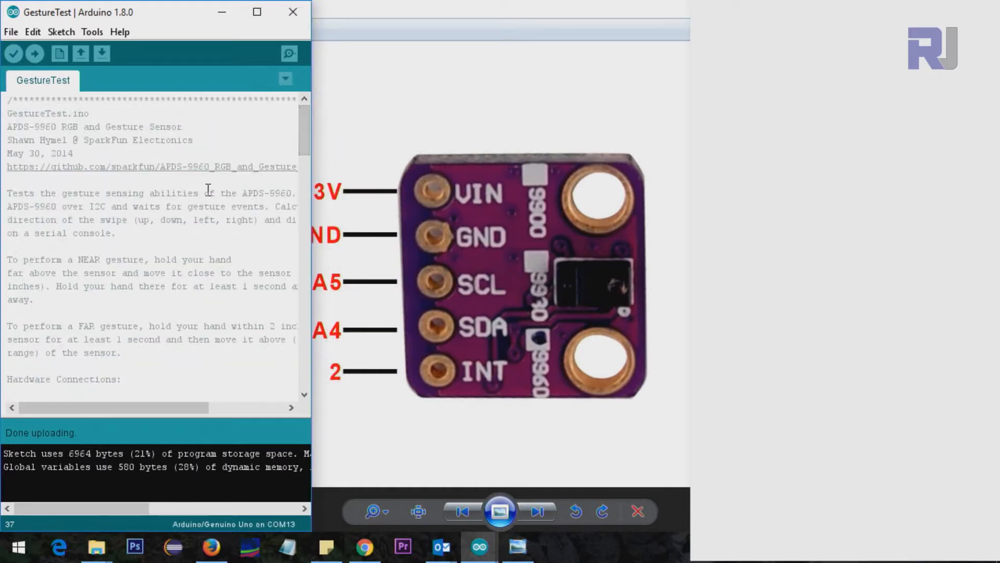
{"action": "scroll", "scroll_direction": "down", "scroll_amount": 3}
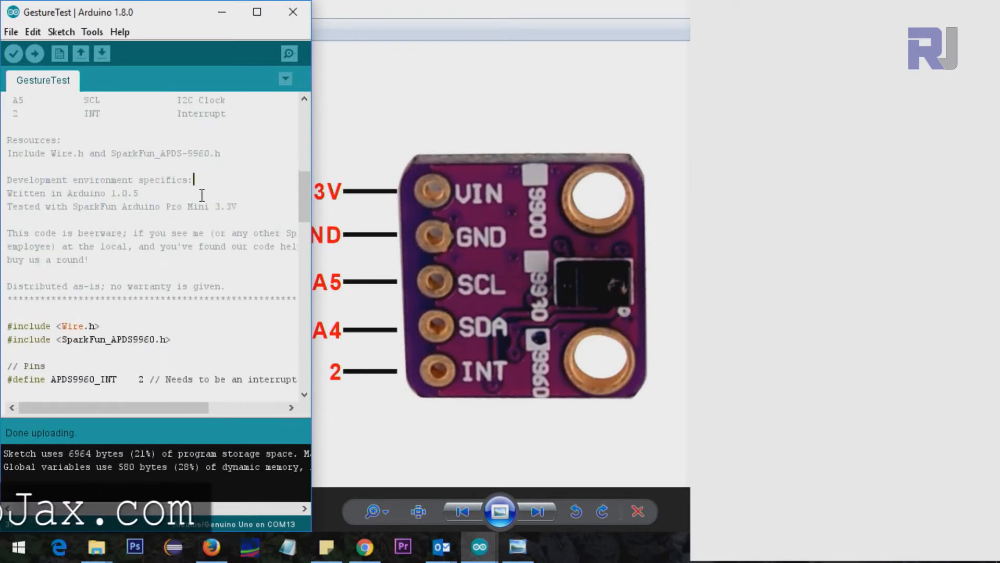
{"action": "scroll", "scroll_direction": "down", "scroll_amount": 3}
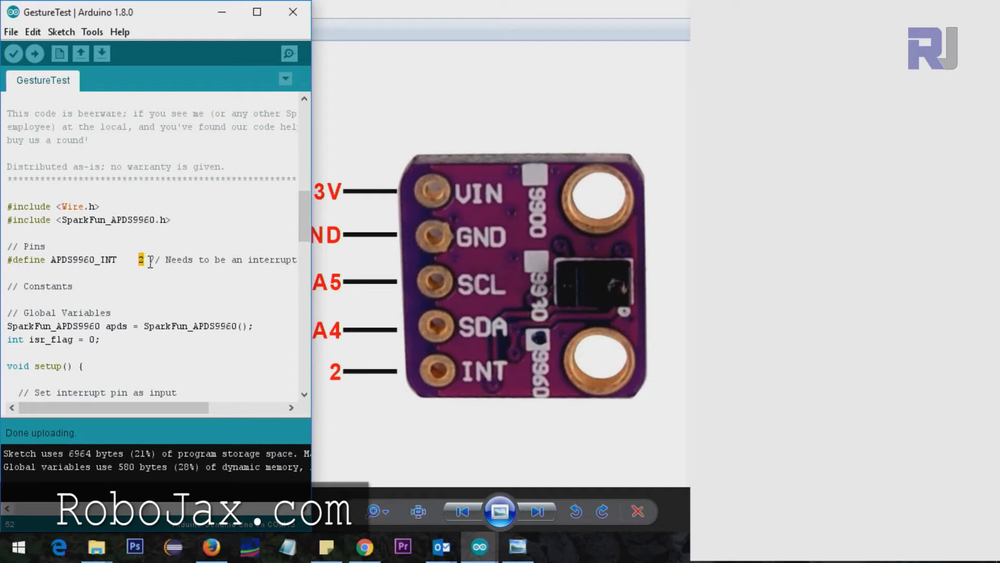
{"action": "scroll", "scroll_direction": "down", "scroll_amount": 3}
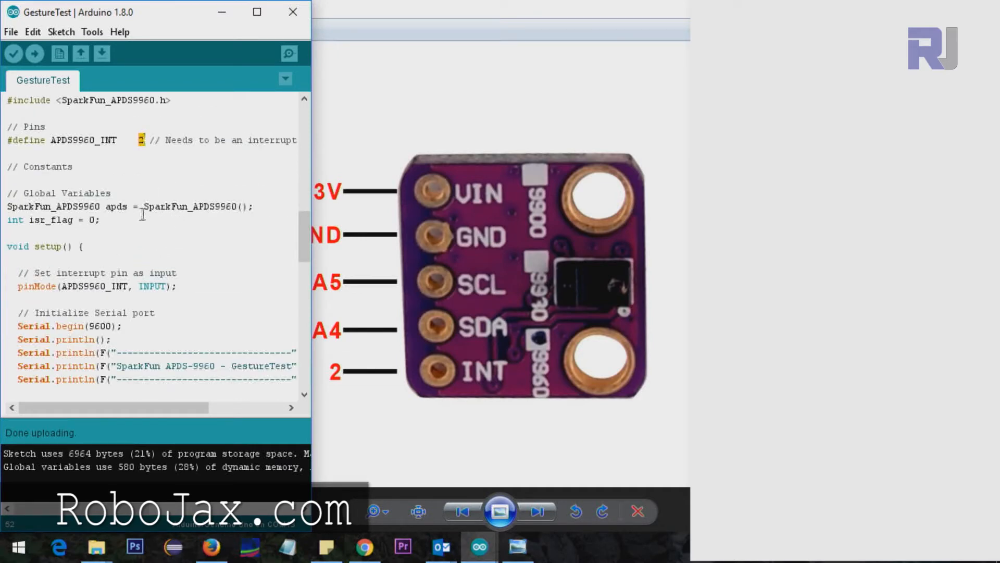
{"action": "scroll", "scroll_direction": "down", "scroll_amount": 3}
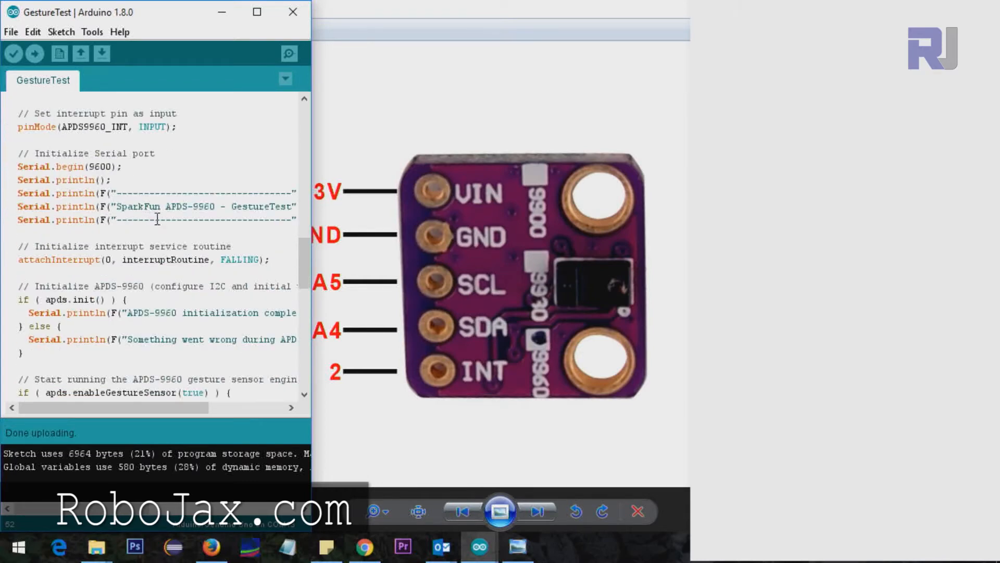
{"action": "scroll", "scroll_direction": "down", "scroll_amount": 3}
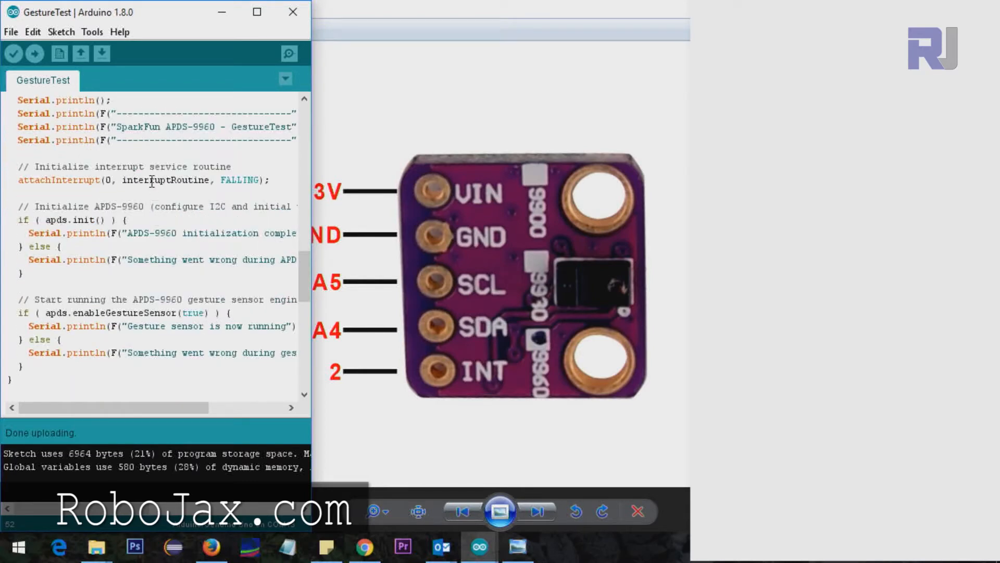
{"action": "scroll", "scroll_direction": "down", "scroll_amount": 3}
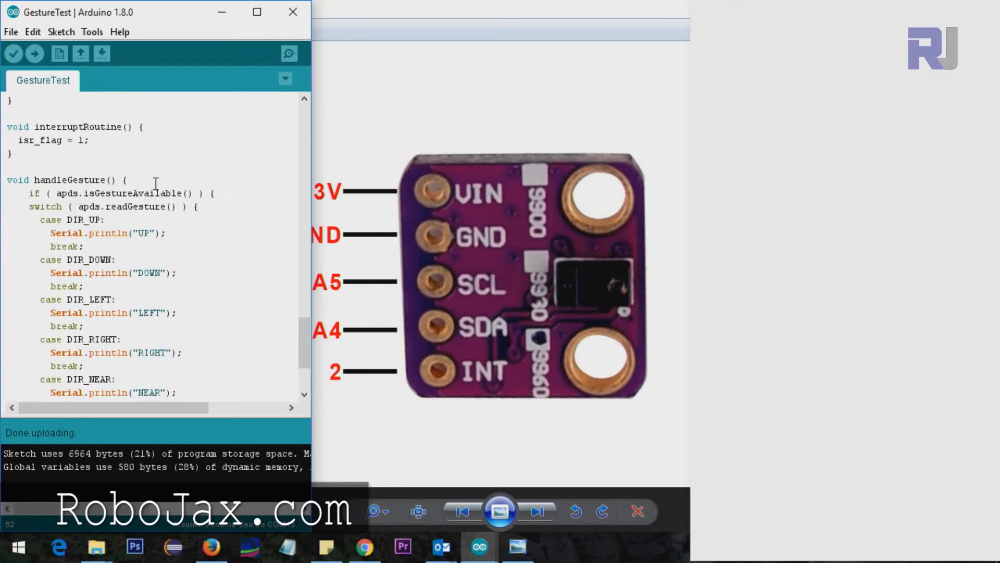
{"action": "scroll", "scroll_direction": "down", "scroll_amount": 3}
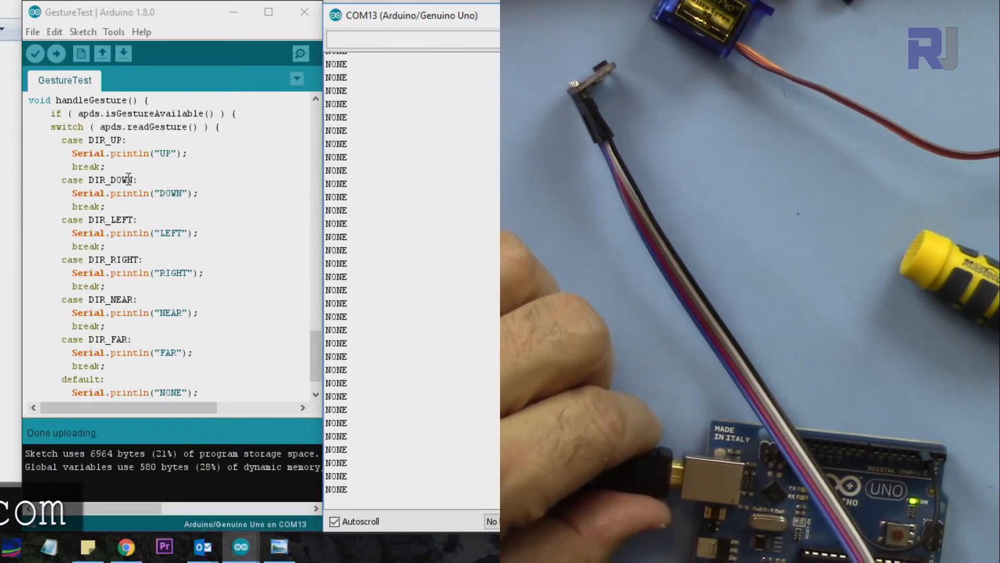
Highlight the DIR_DOWN case's Serial.println("DOWN") line while the monitor prints NONE
{"action": "double_click", "coordinate": [110, 180]}
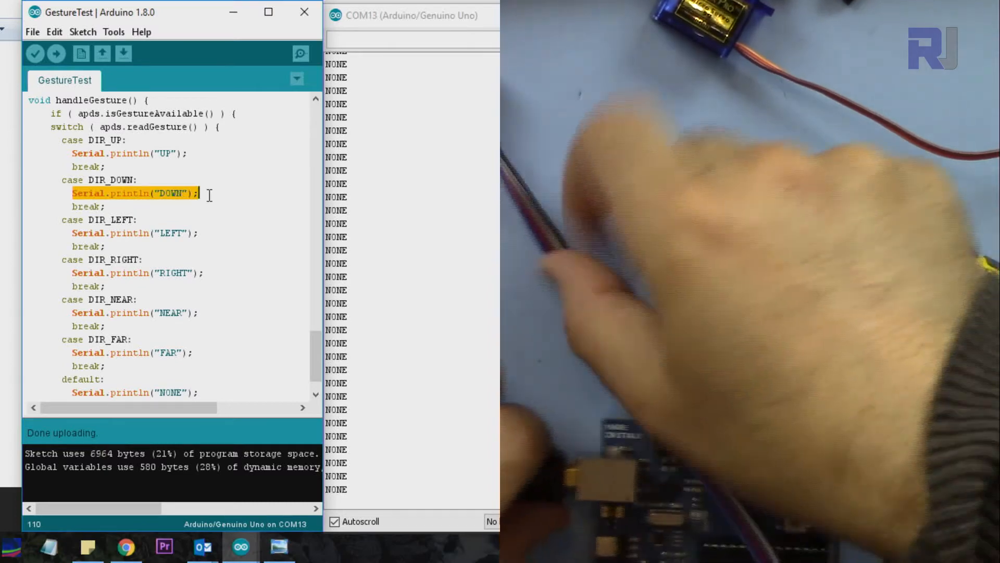
{"action": "left_click", "coordinate": [57, 53]}
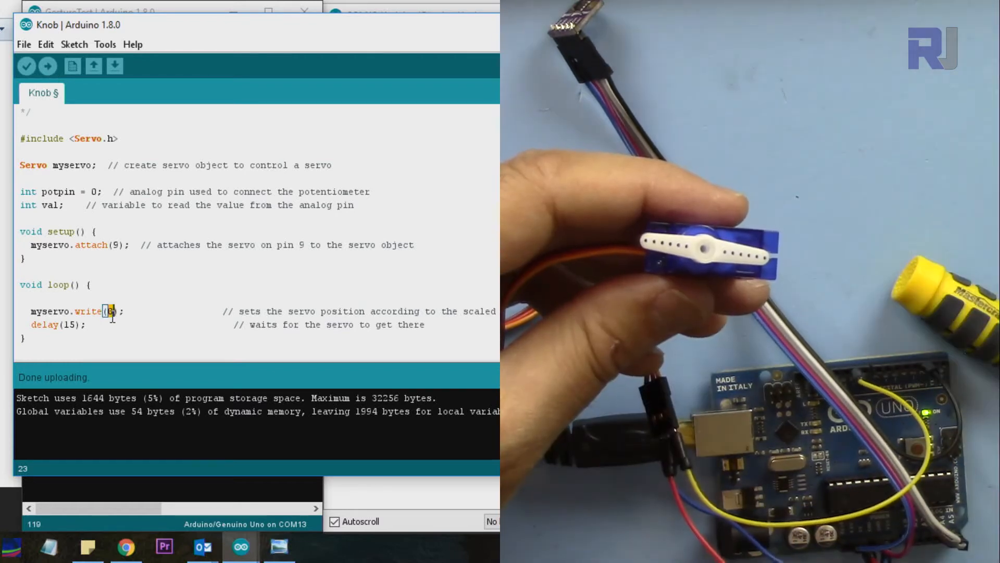
Change the Knob sketch to myservo.write(180) and upload it to the Uno
{"action": "type", "text": "180"}
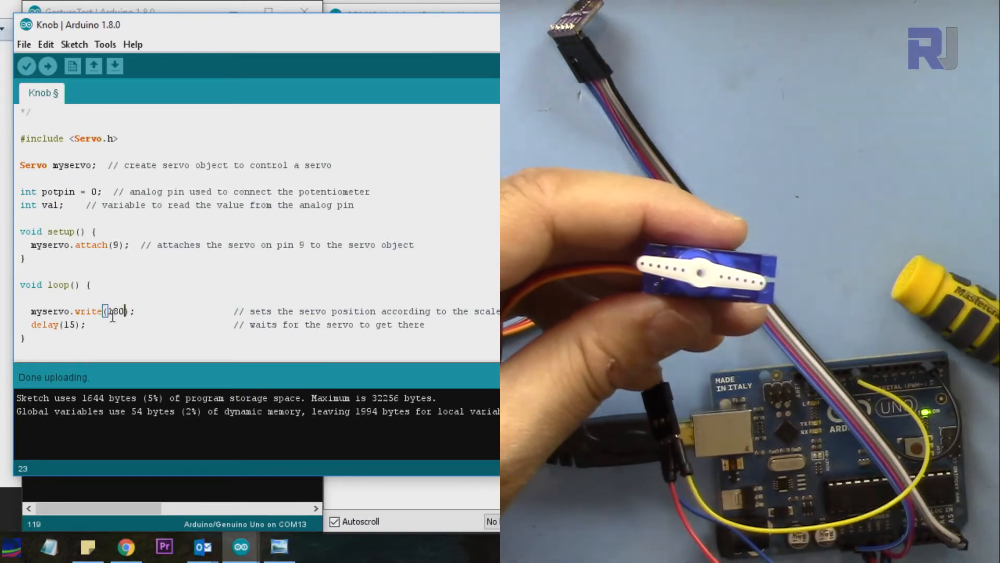
{"action": "left_click", "coordinate": [47, 66]}
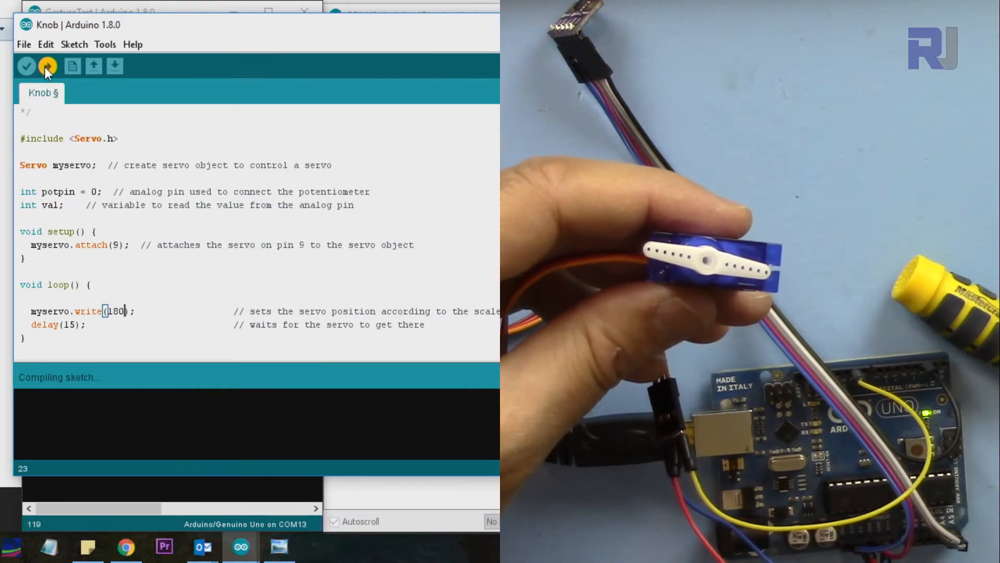
{"action": "left_click", "coordinate": [46, 67]}
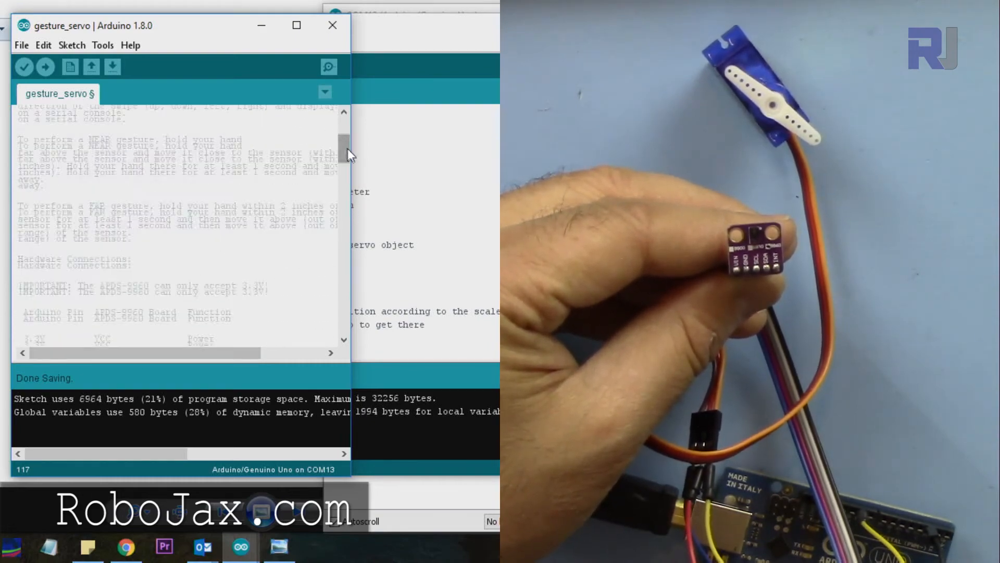
Highlight #include <Servo.h> and browse File > Examples to the Servo Knob and Sweep sketches
{"action": "scroll", "scroll_direction": "down", "scroll_amount": 3}
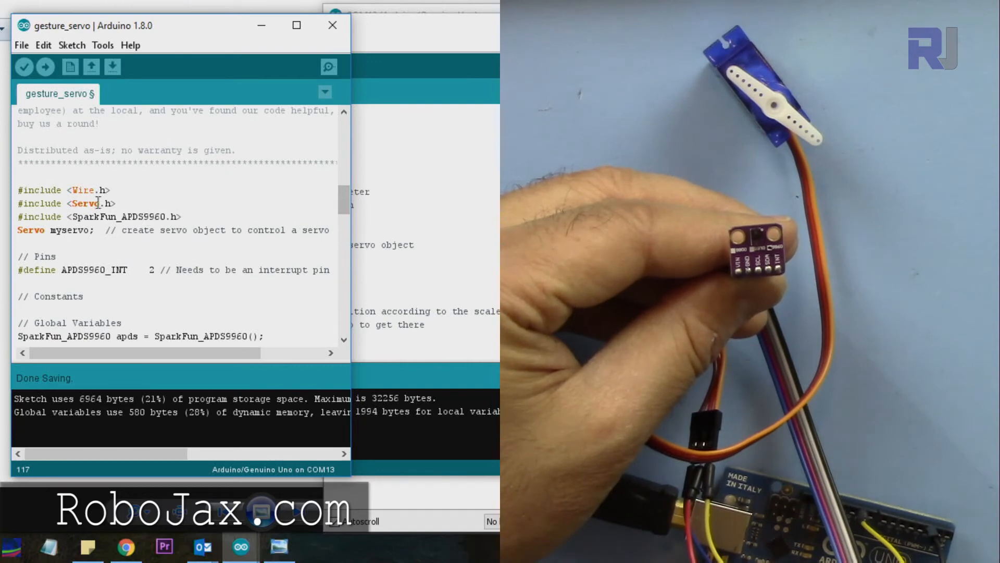
{"action": "triple_click", "coordinate": [64, 203]}
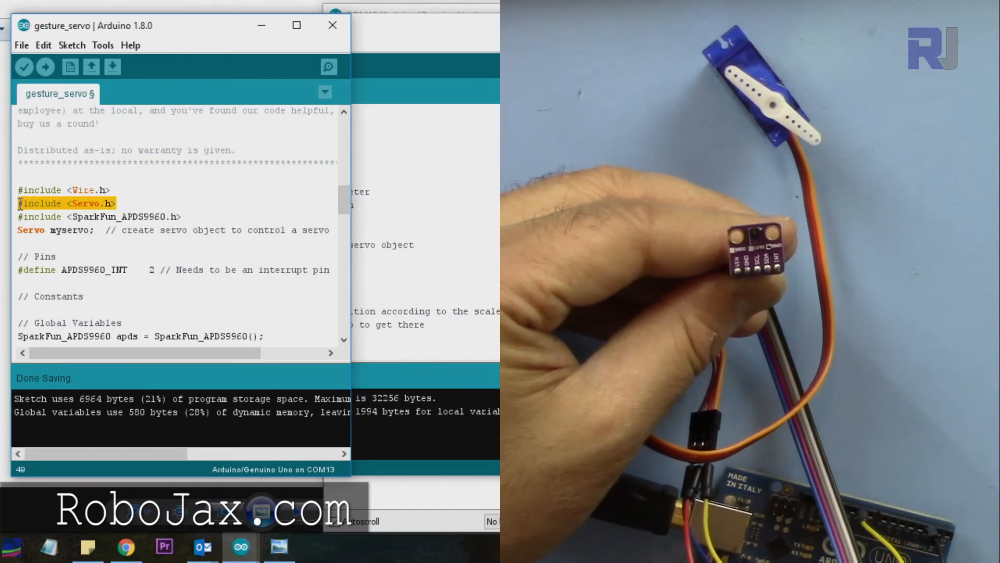
{"action": "left_click", "coordinate": [21, 45]}
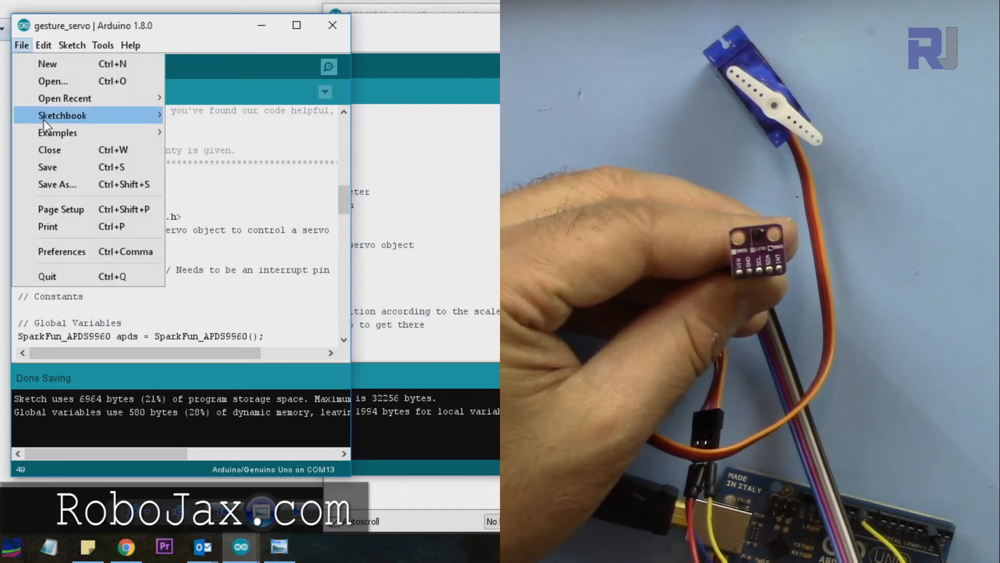
{"action": "left_click", "coordinate": [58, 132]}
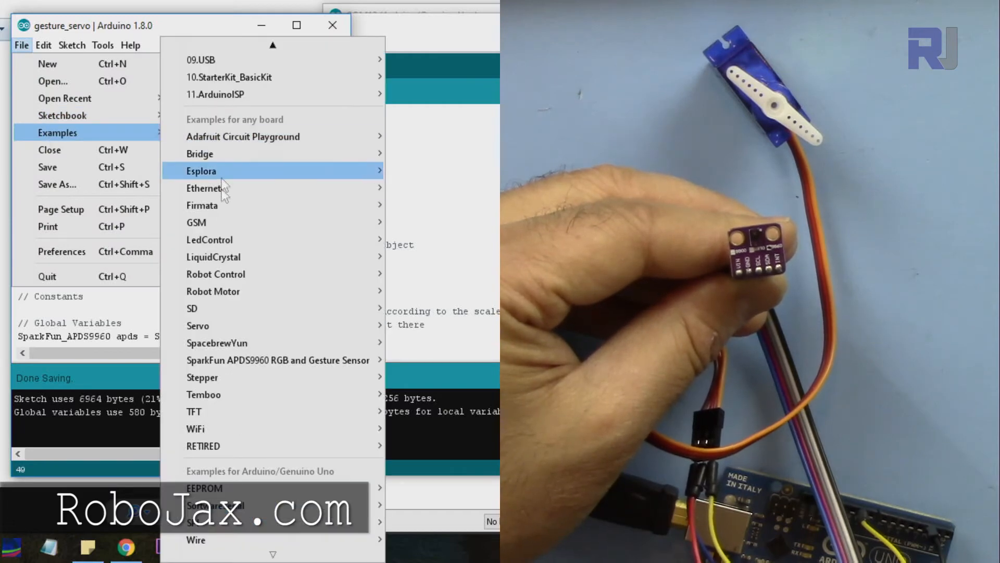
{"action": "mouse_move", "coordinate": [198, 325]}
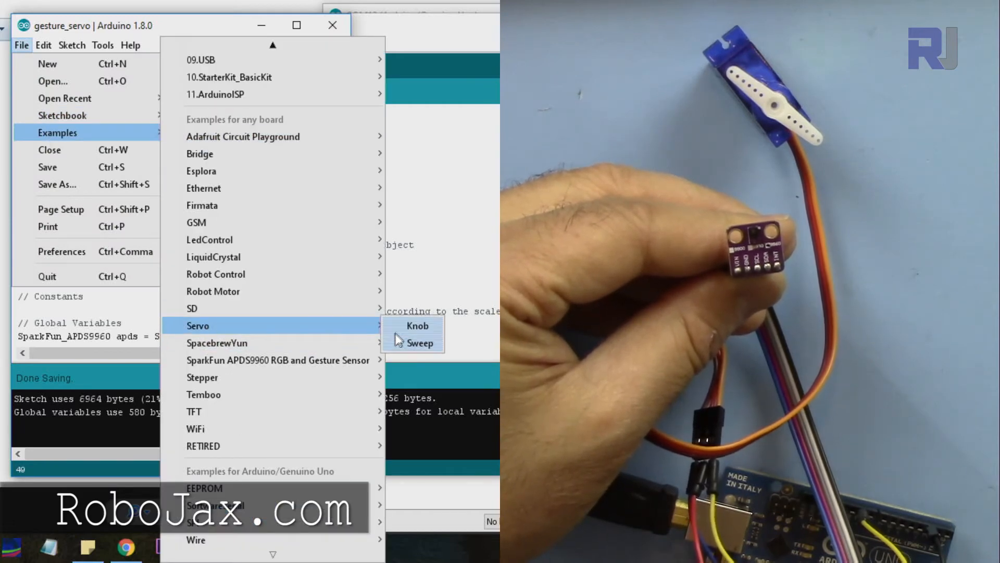
{"action": "mouse_move", "coordinate": [400, 327]}
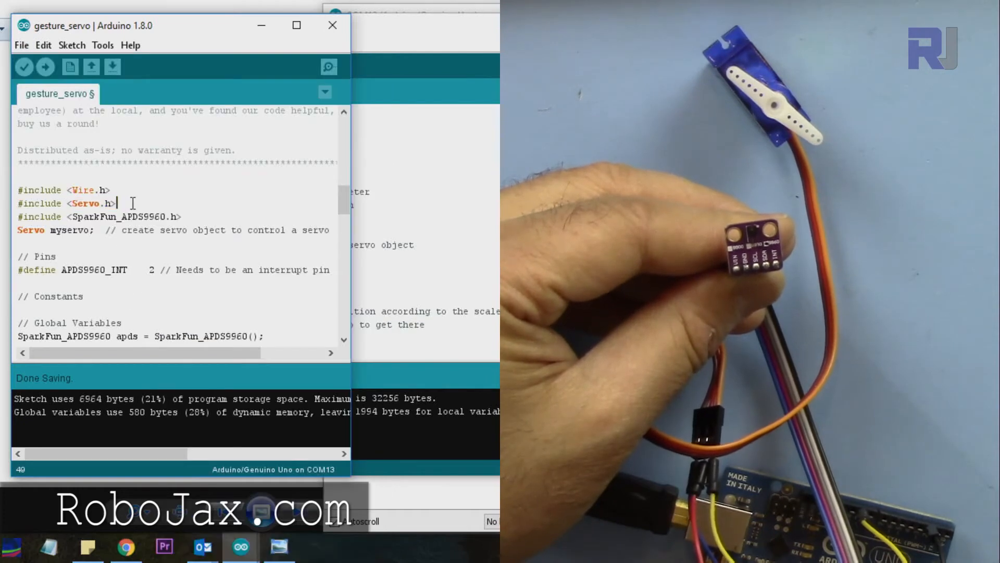
Review the servo declaration, setup() and the LEFT gesture case writing 180 in handleGesture()
{"action": "double_click", "coordinate": [64, 203]}
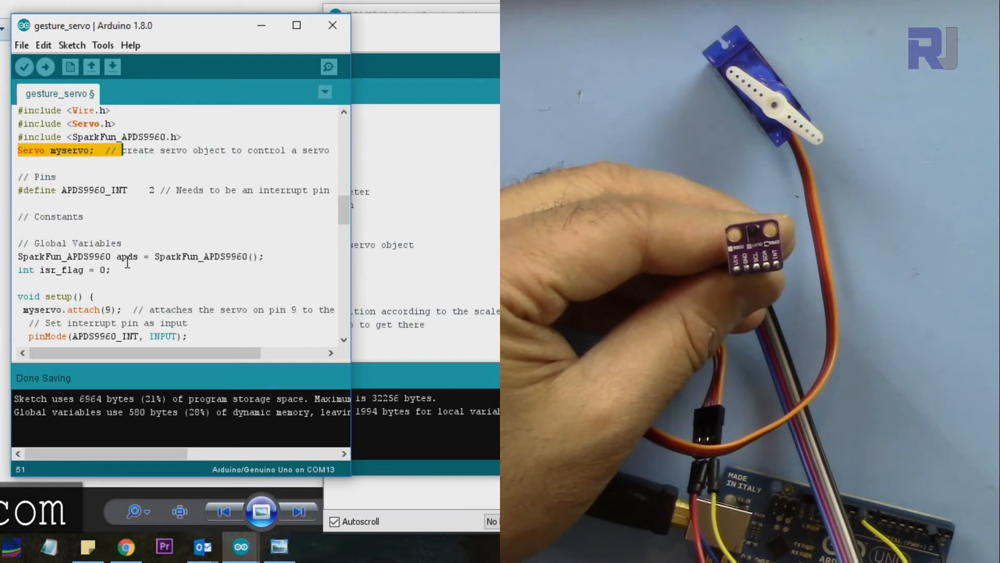
{"action": "scroll", "scroll_direction": "down", "scroll_amount": 3}
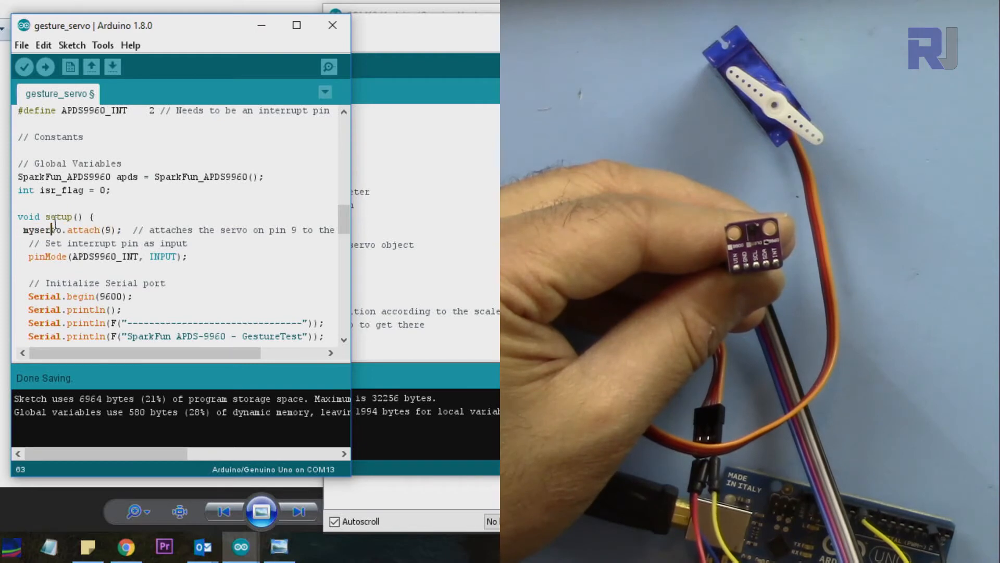
{"action": "scroll", "scroll_direction": "down", "scroll_amount": 3}
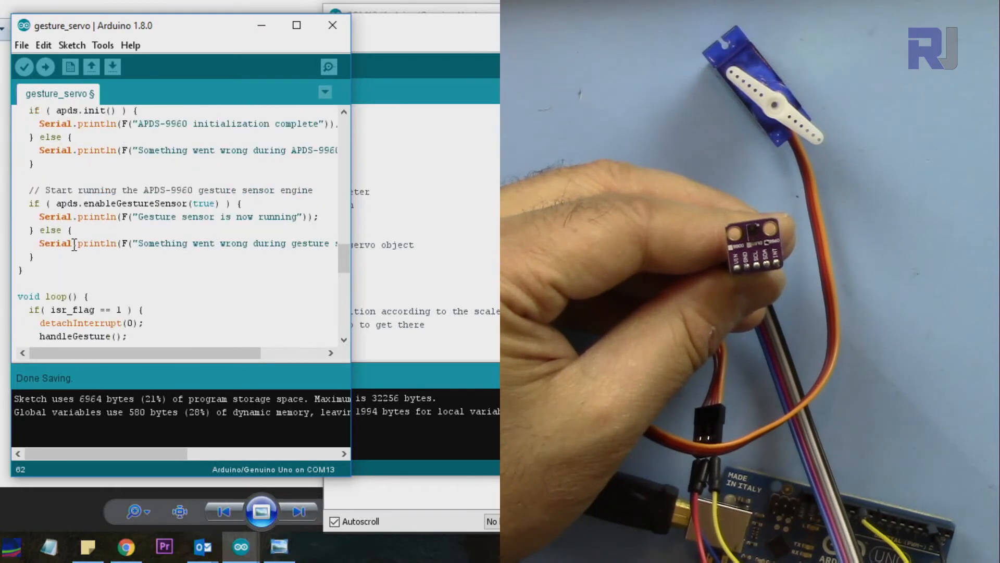
{"action": "scroll", "scroll_direction": "down", "scroll_amount": 3}
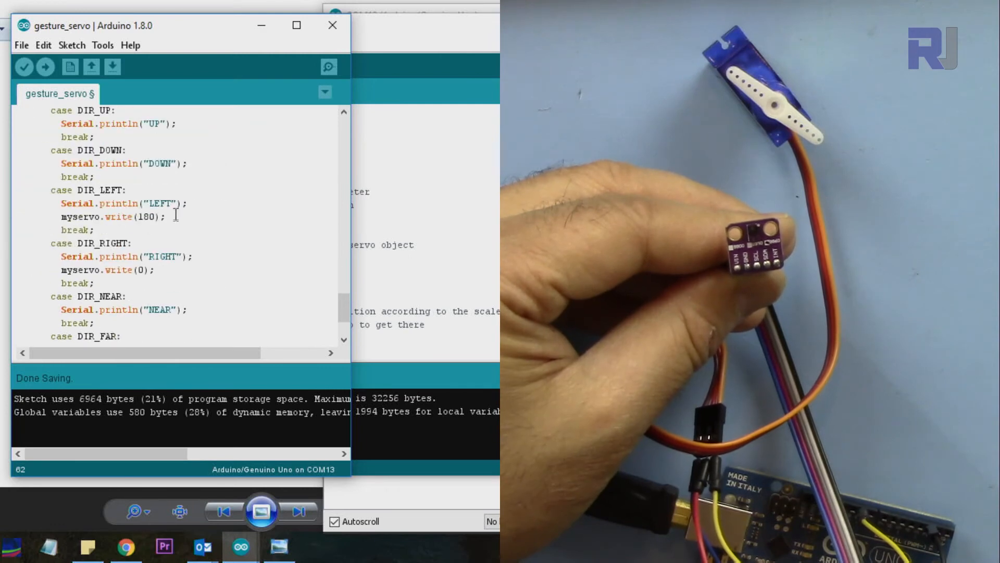
{"action": "triple_click", "coordinate": [117, 203]}
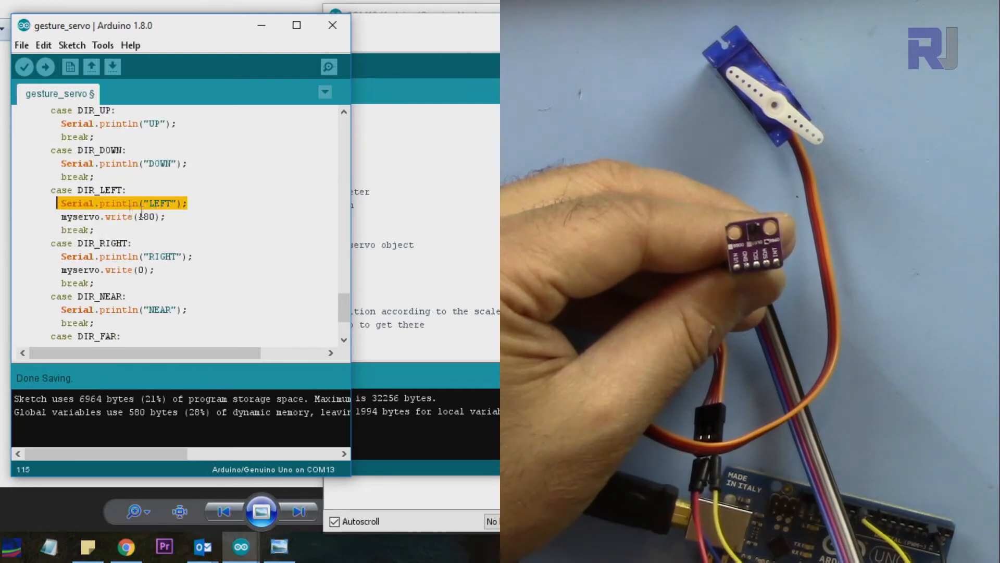
{"action": "left_click", "coordinate": [159, 203]}
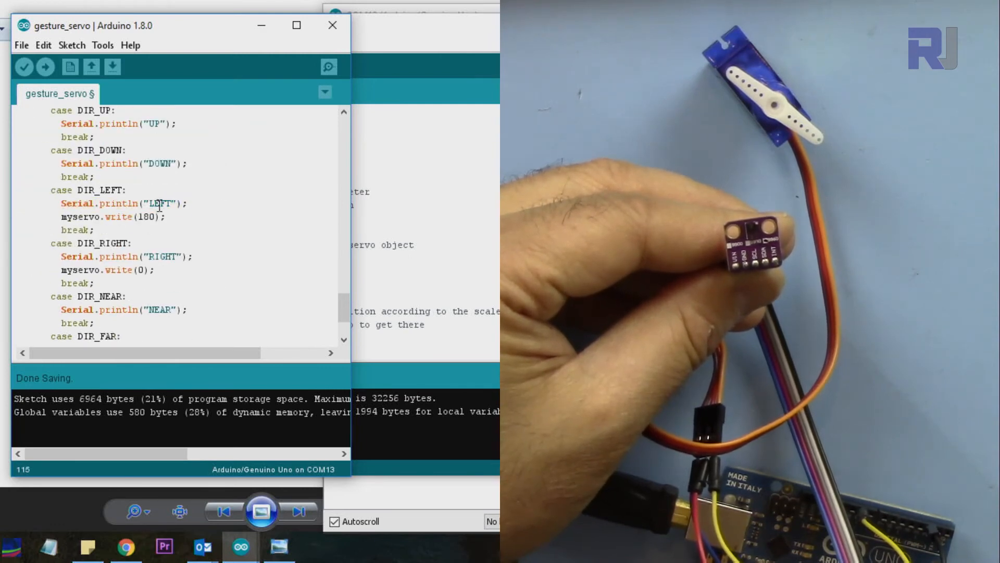
Review the myservo.write lines for LEFT and RIGHT, then upload gesture_servo to the Uno
{"action": "double_click", "coordinate": [146, 217]}
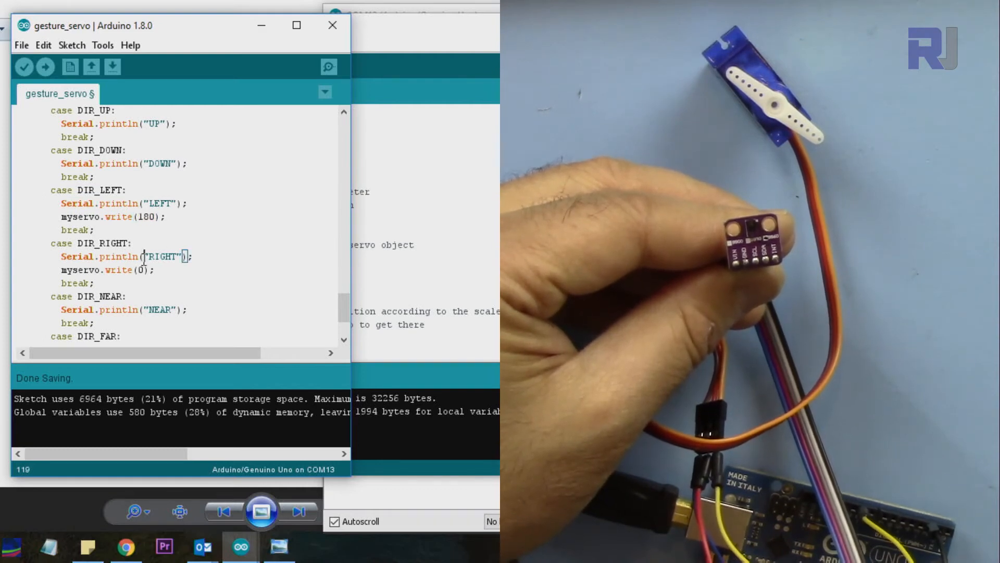
{"action": "double_click", "coordinate": [79, 269]}
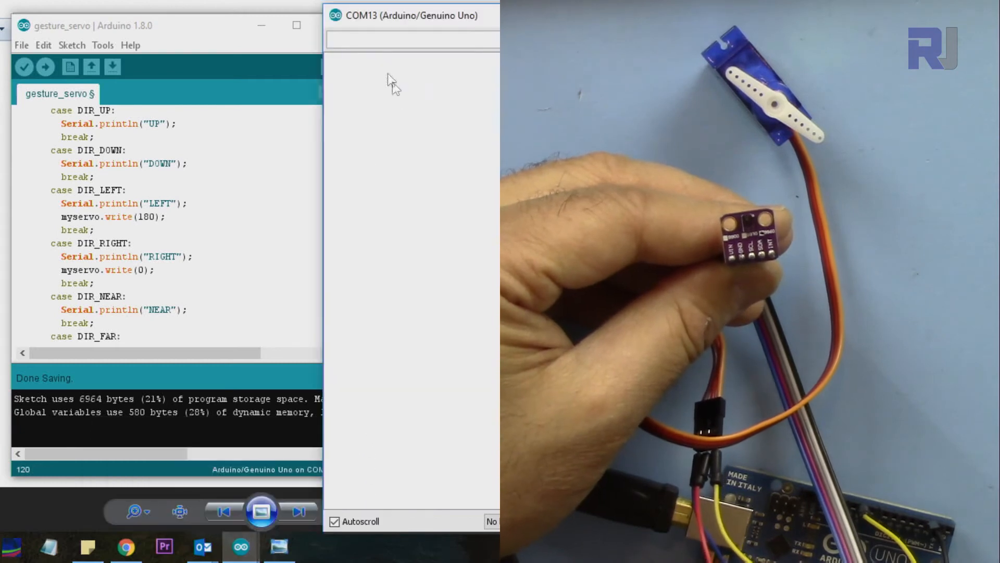
{"action": "mouse_move", "coordinate": [45, 67]}
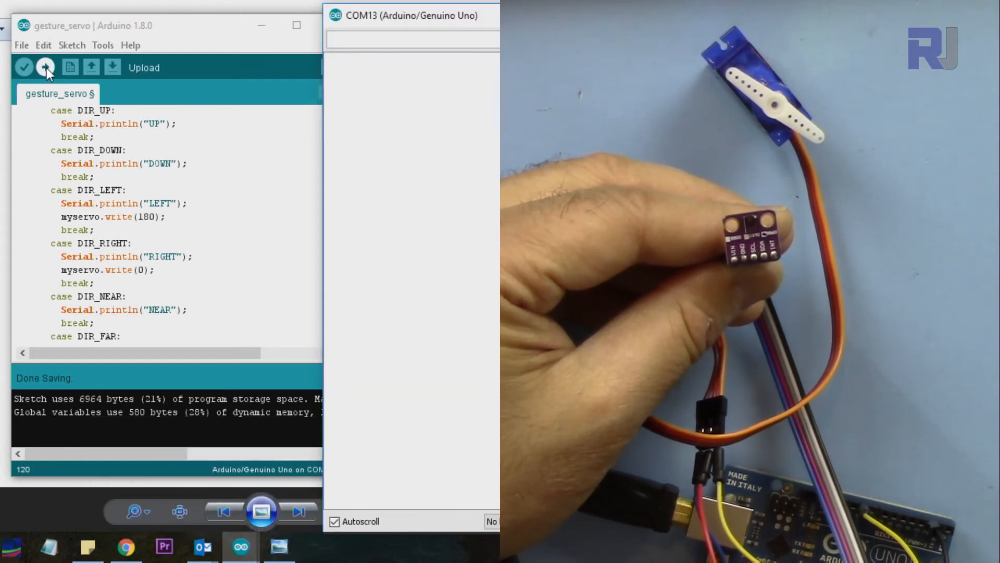
{"action": "left_click", "coordinate": [45, 67]}
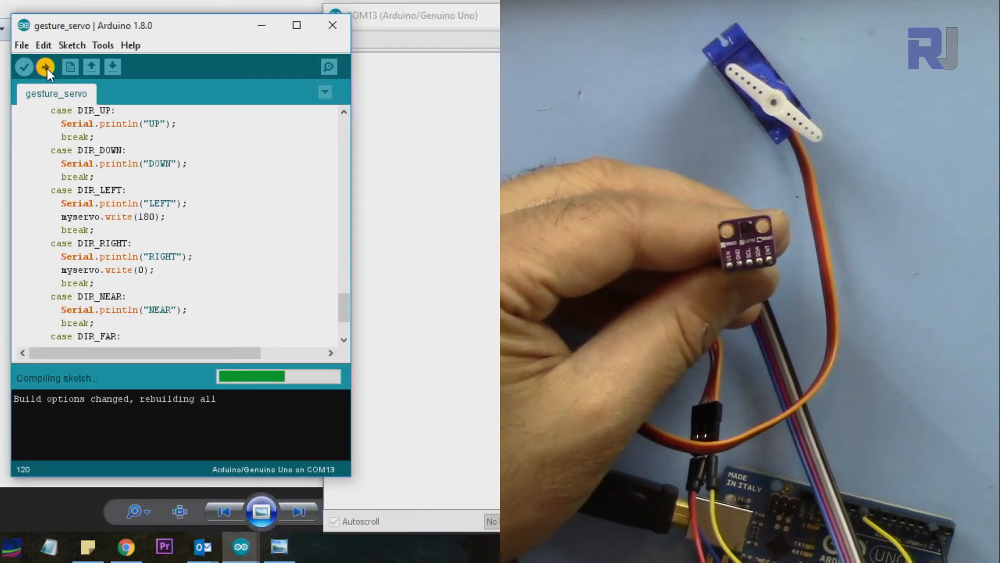